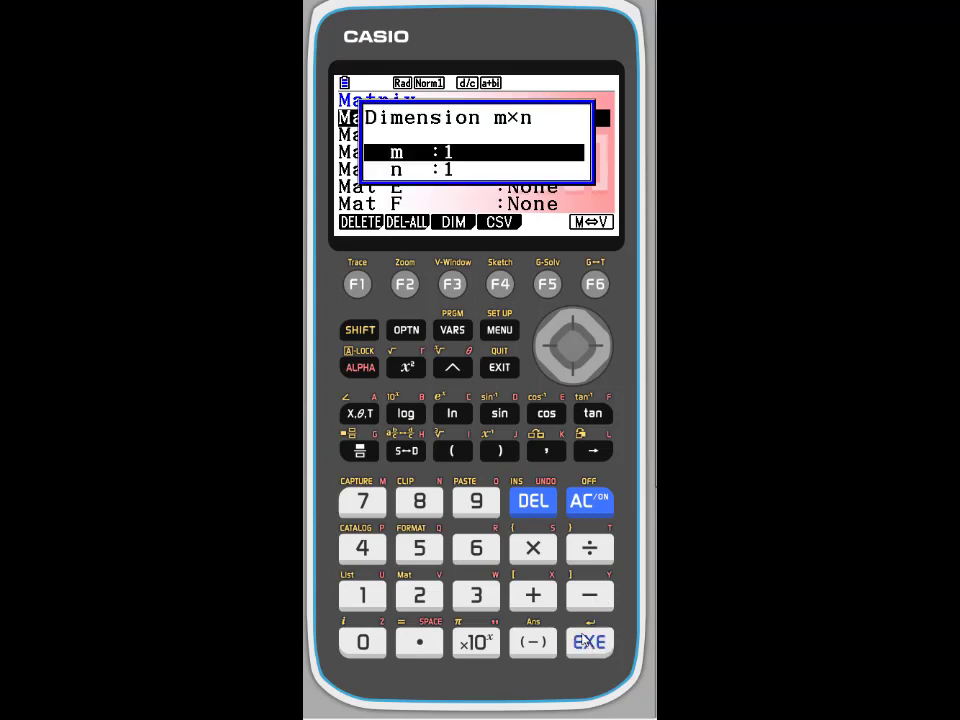
pyautogui.moveTo(582, 607)
pyautogui.write('2')
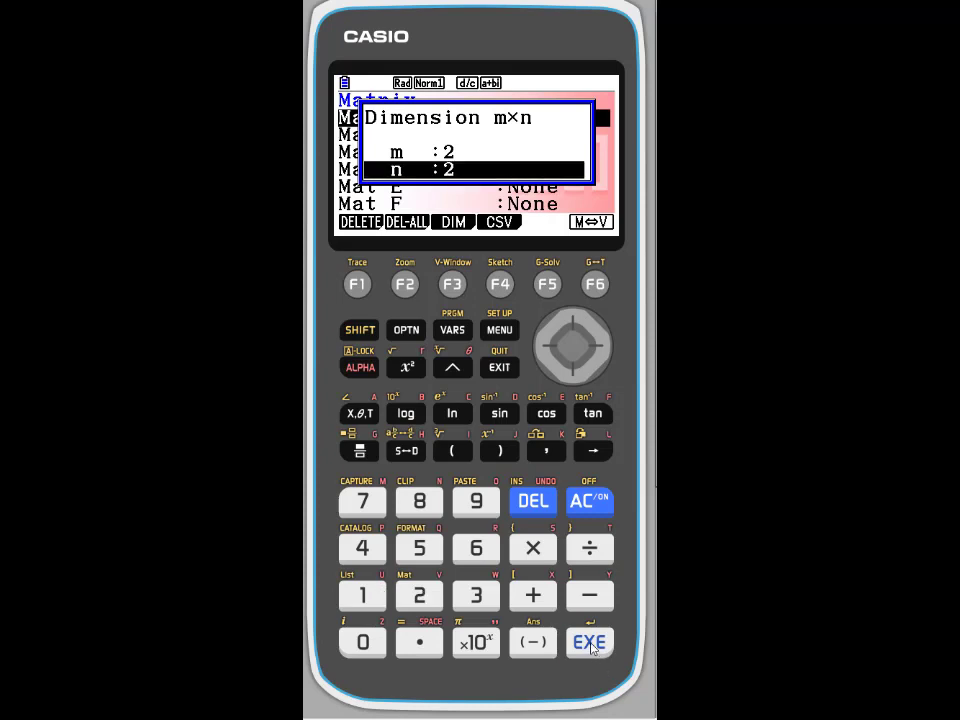
# - Confirm the Dimension dialog with m=2 and n=2 for Mat A
pyautogui.click(589, 643)
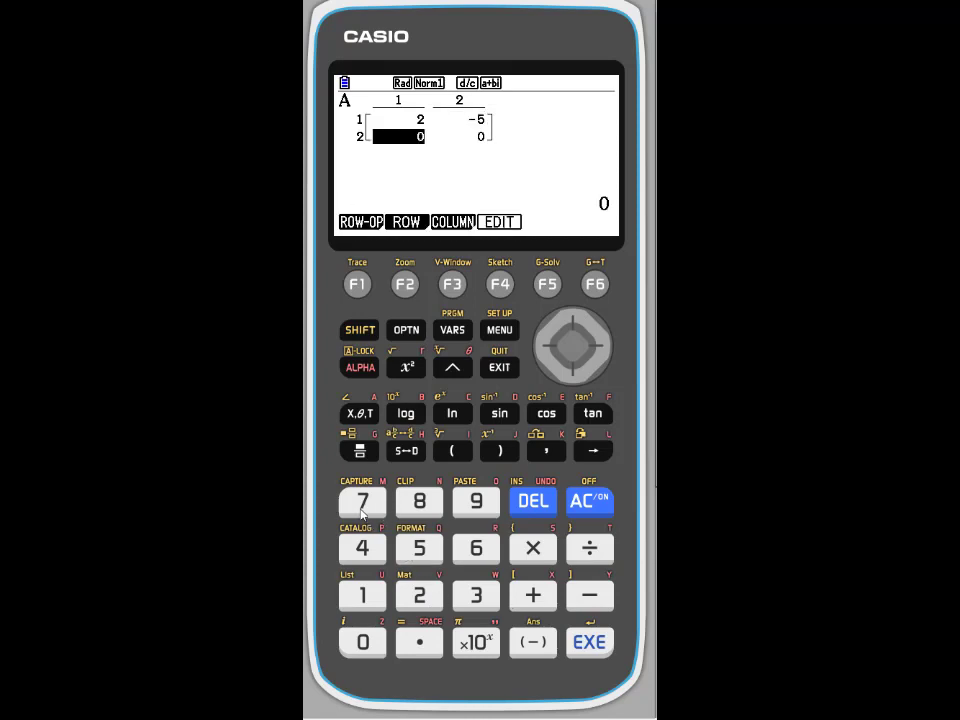
# - Enter the second row's first element of Mat A
pyautogui.click(362, 595)
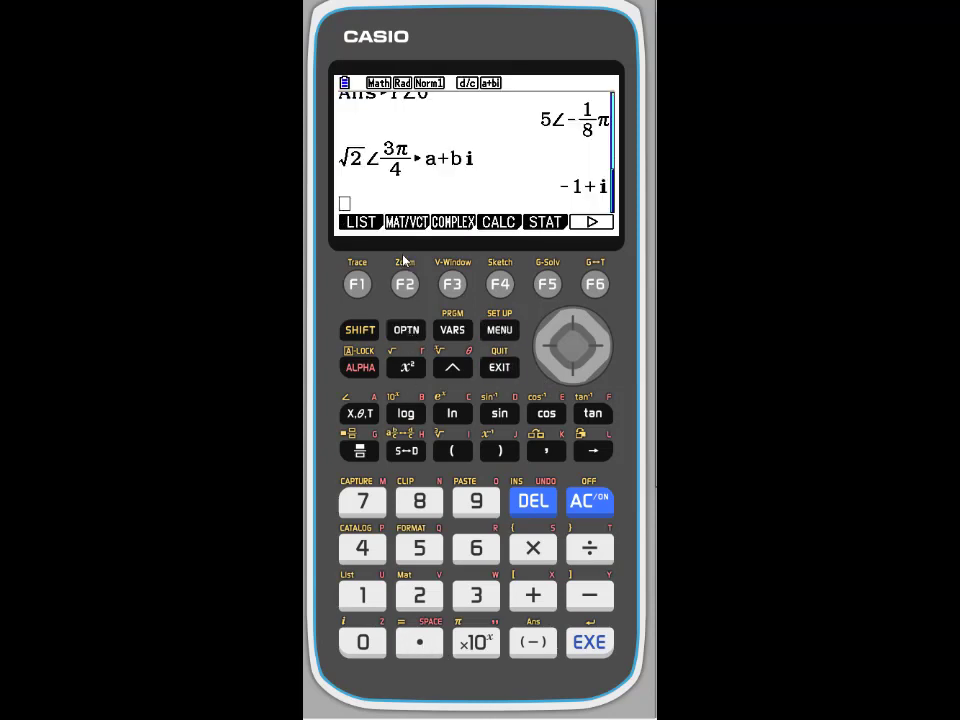
pyautogui.moveTo(458, 265)
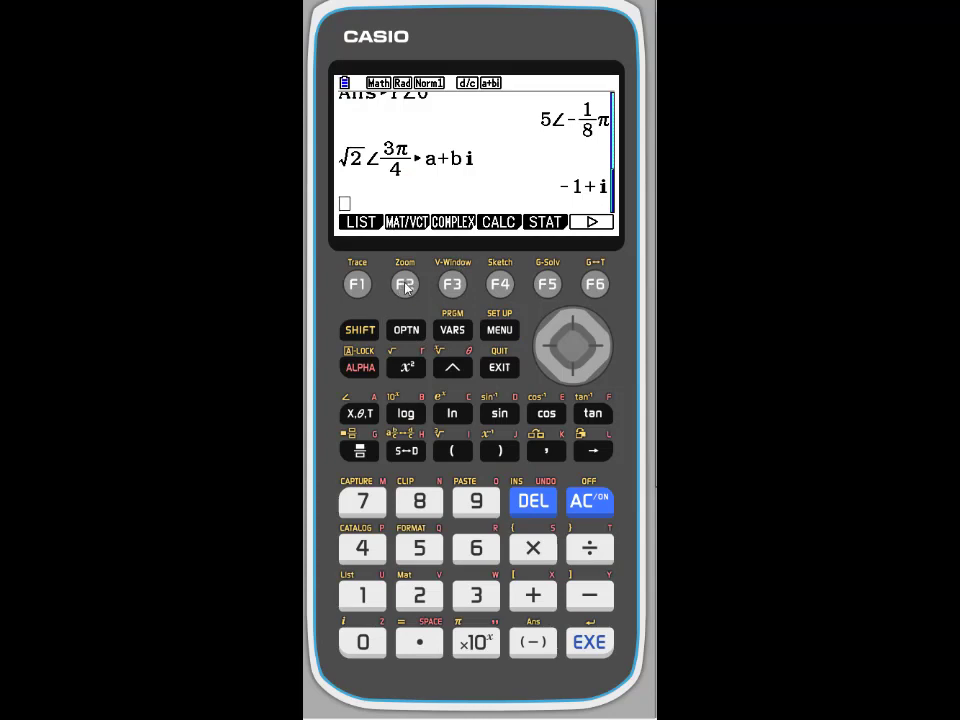
# - From OPTN, choose MAT/VCT and insert the Mat reference
pyautogui.click(405, 284)
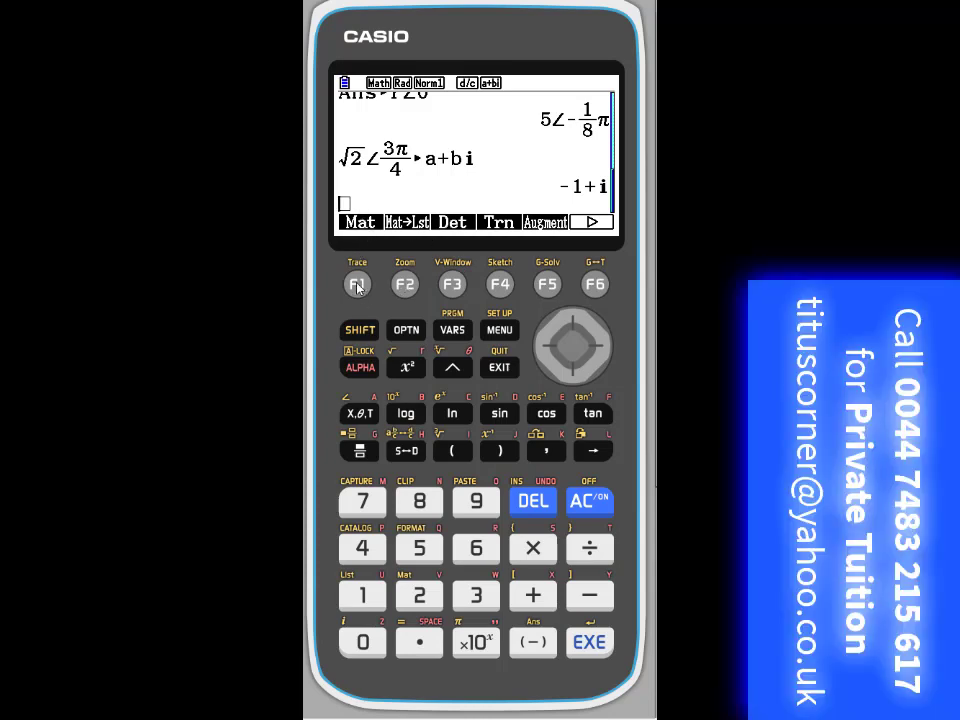
pyautogui.click(357, 284)
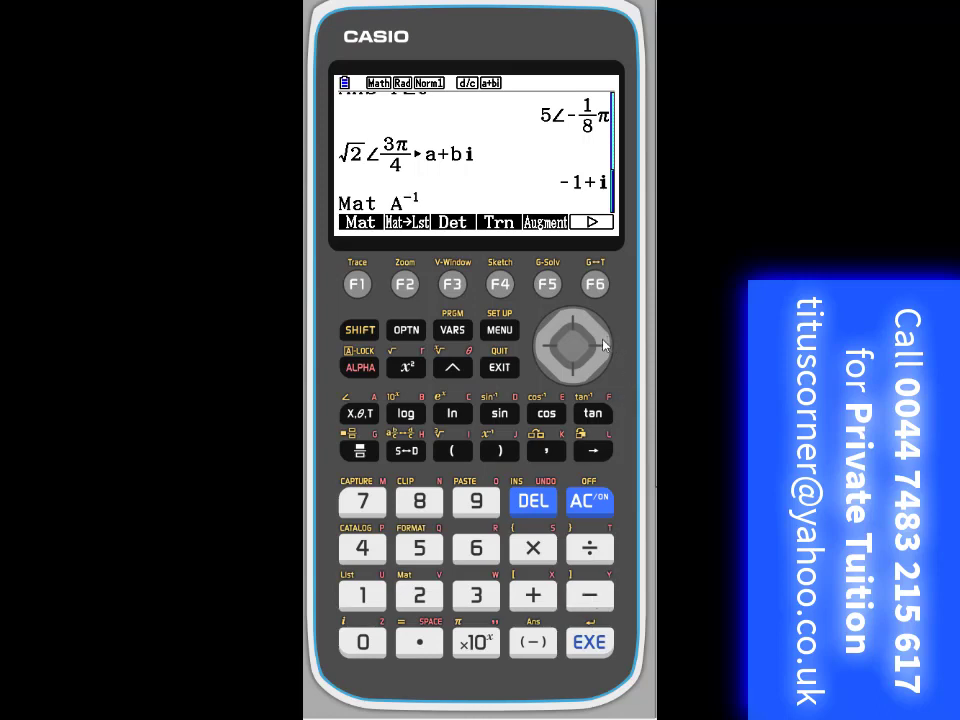
# - Evaluate Mat A⁻¹, giving [[11/57, 5/57], [−7/57, 2/57]]
pyautogui.click(589, 642)
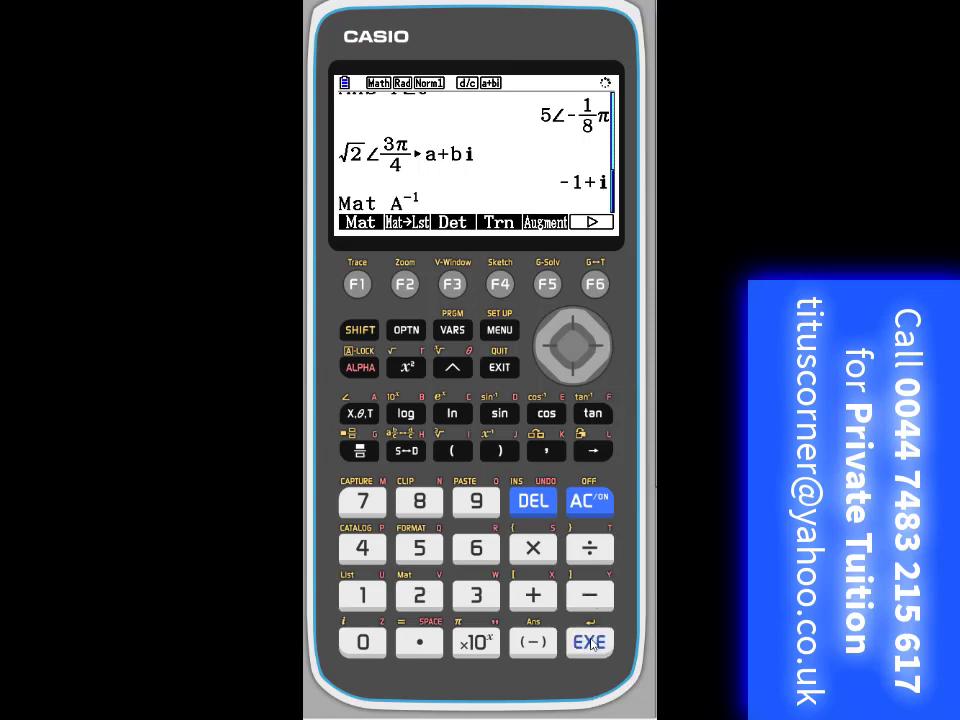
pyautogui.click(589, 642)
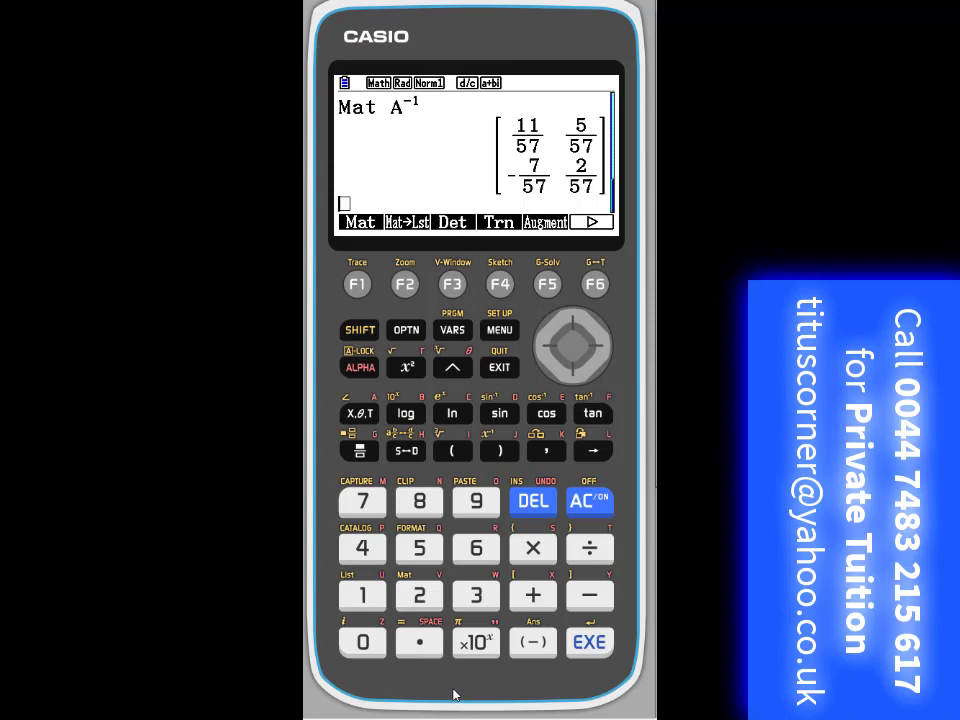